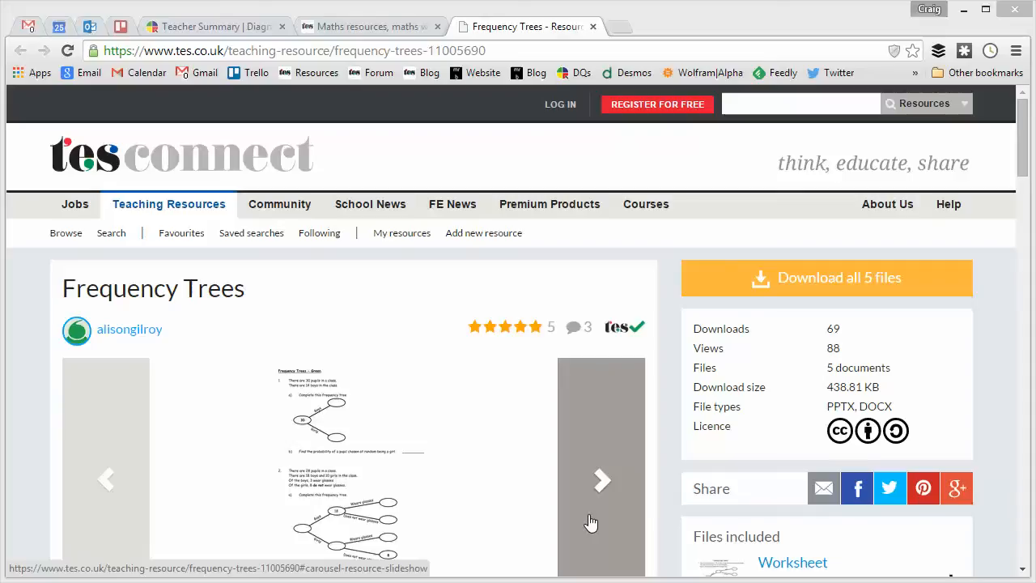
mouse_move(715, 447)
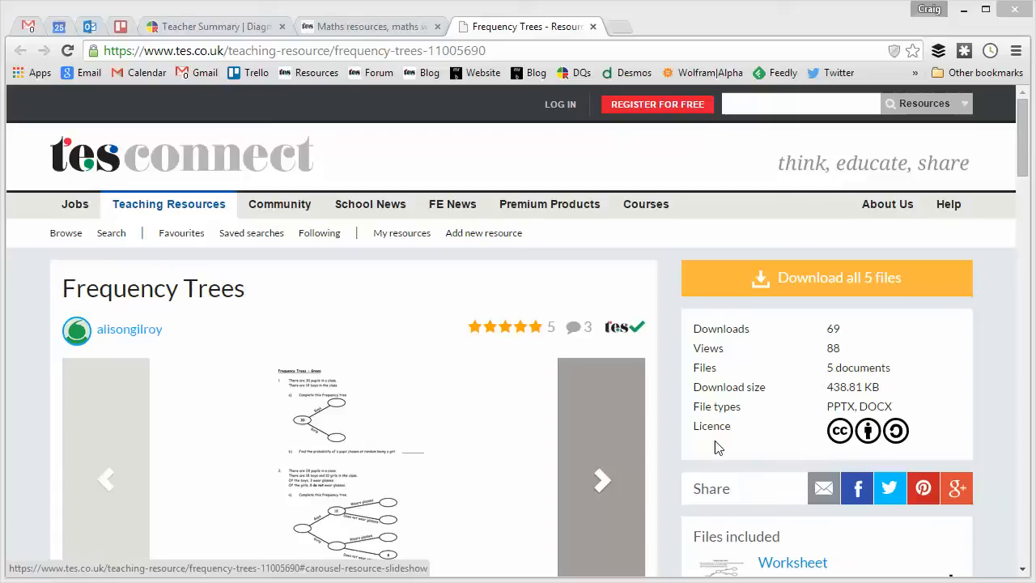
mouse_move(711, 266)
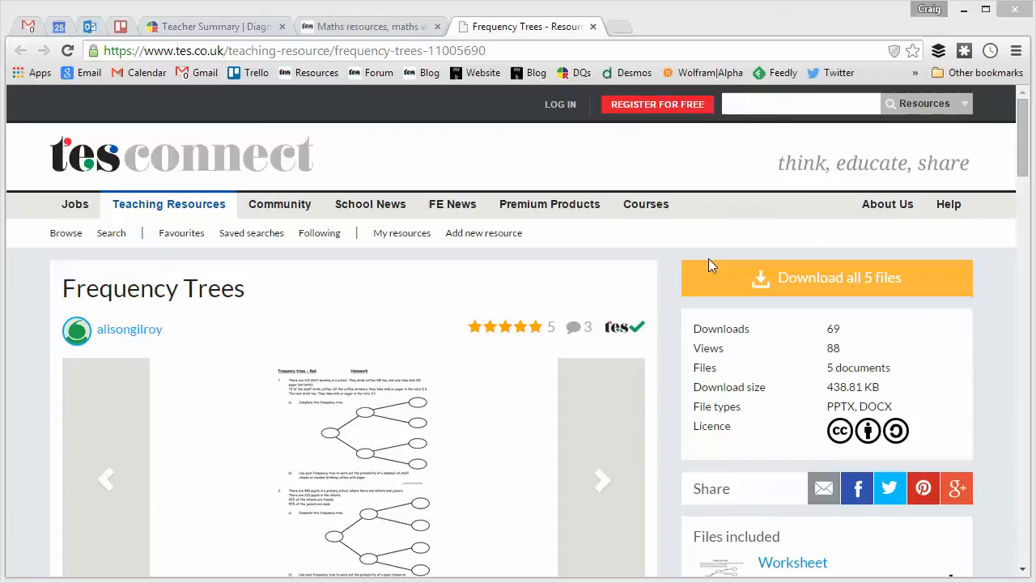
mouse_move(692, 259)
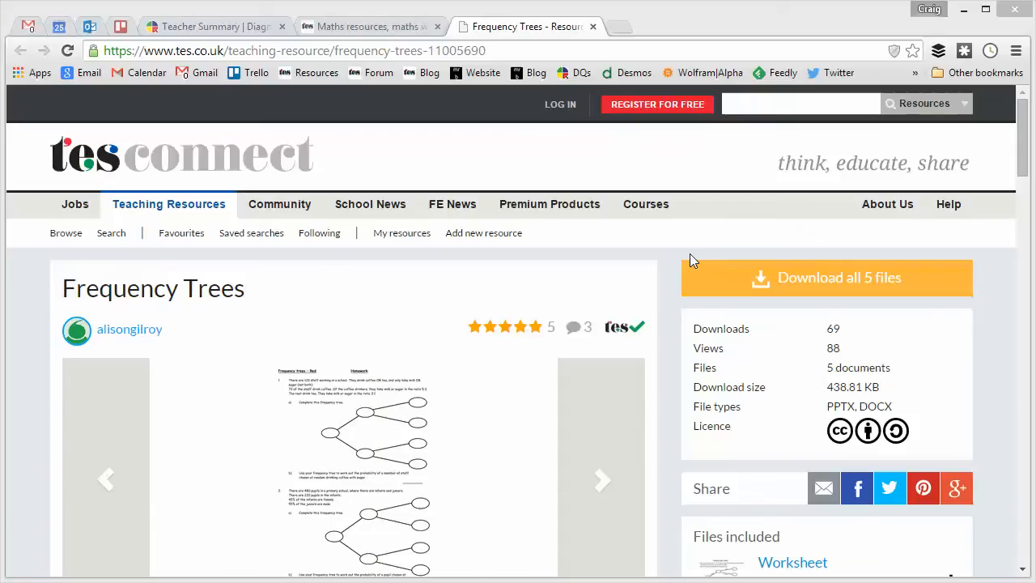
mouse_move(579, 249)
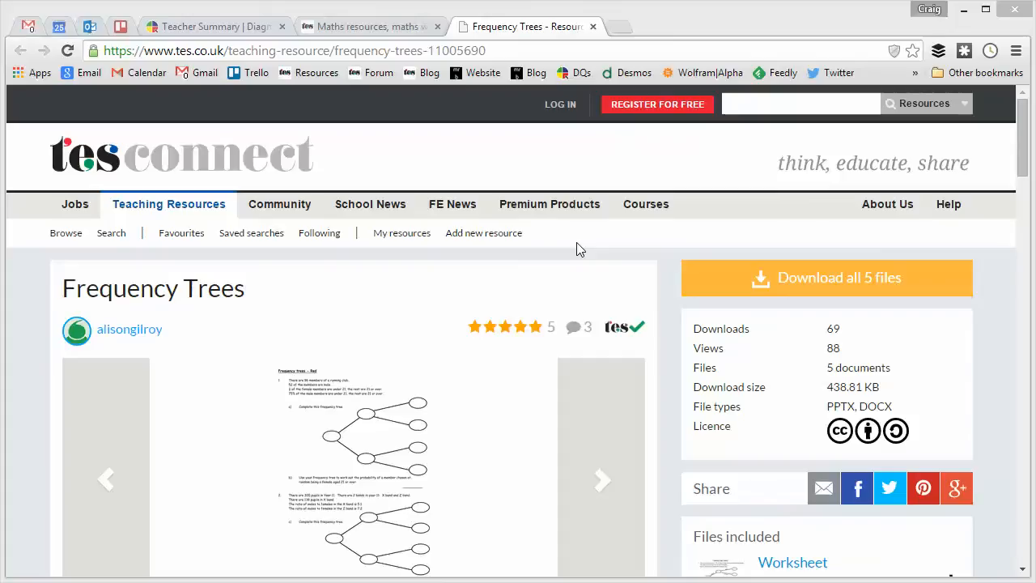
Step: Browse the TES frequency-trees resource page and page through its preview
click(602, 479)
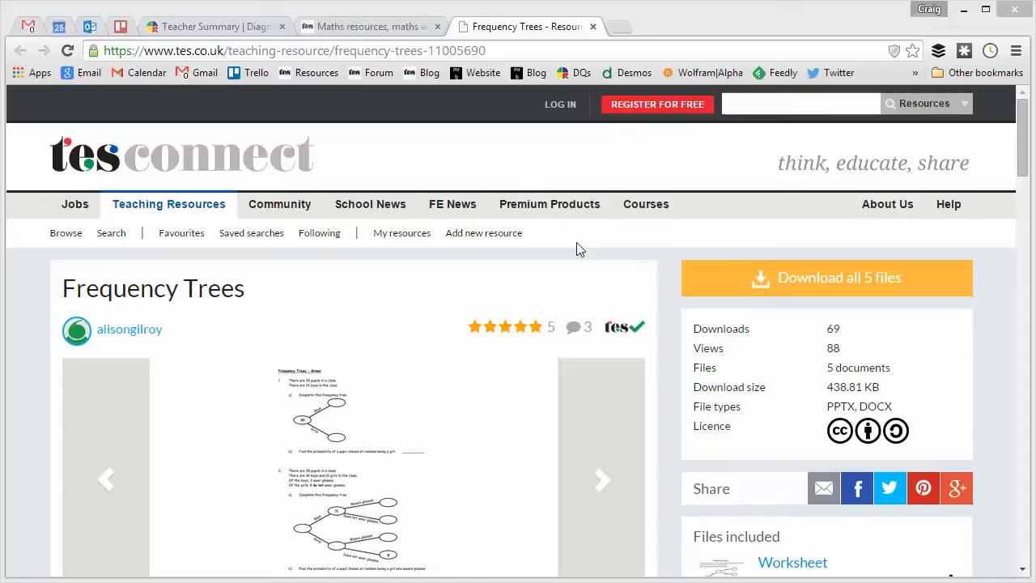
click(602, 479)
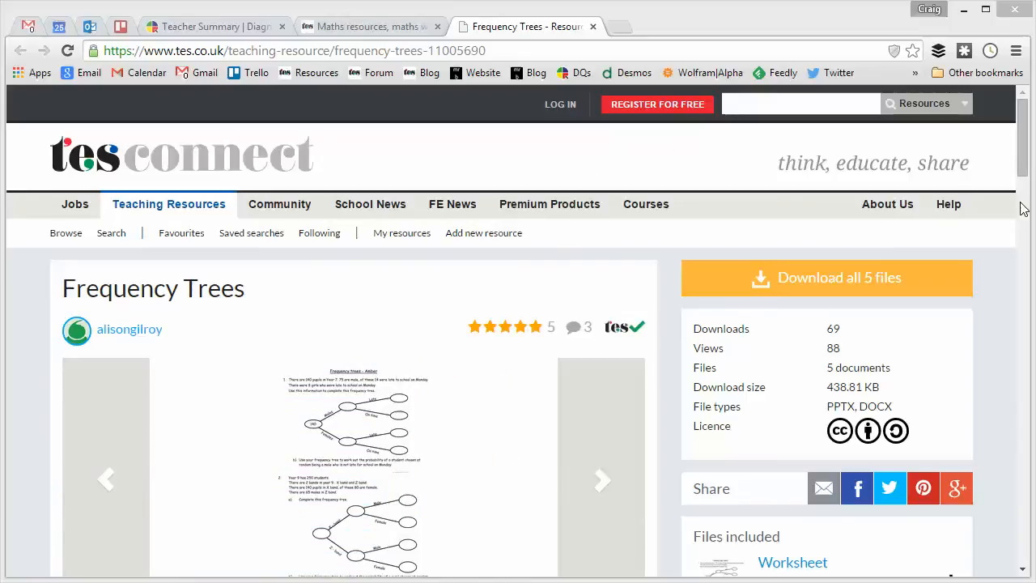
scroll(down, 3)
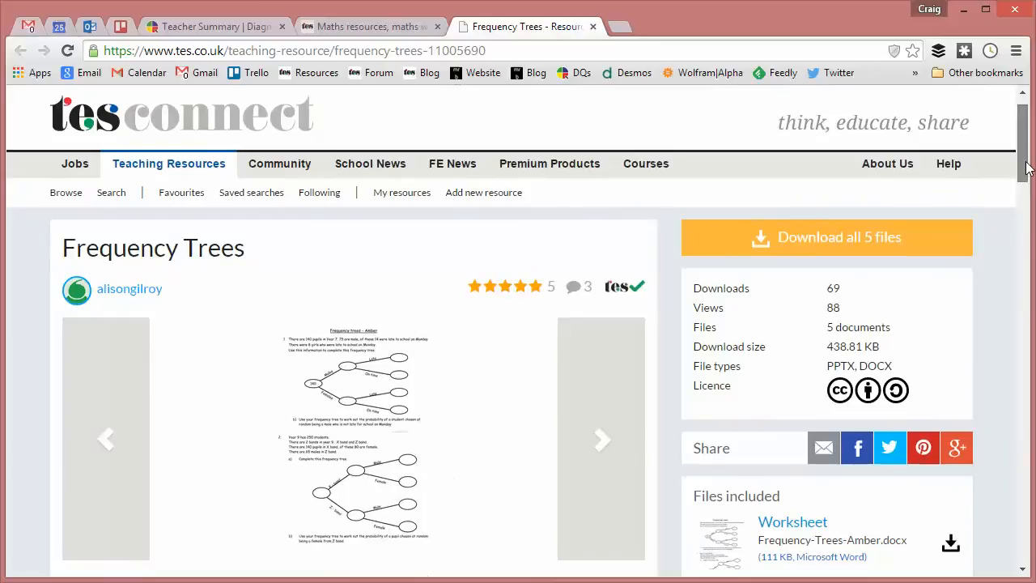
click(602, 439)
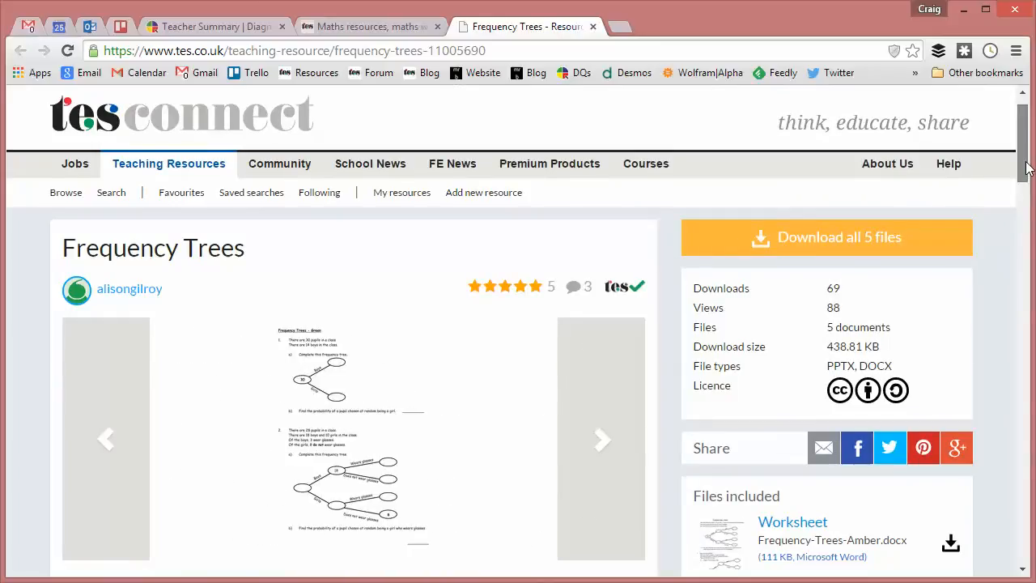
scroll(down, 3)
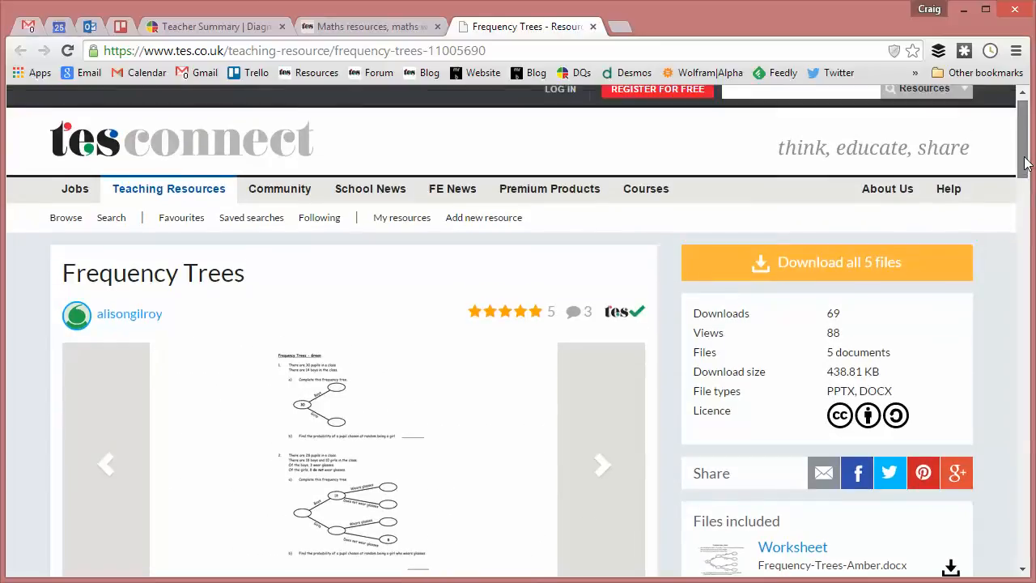
scroll(down, 3)
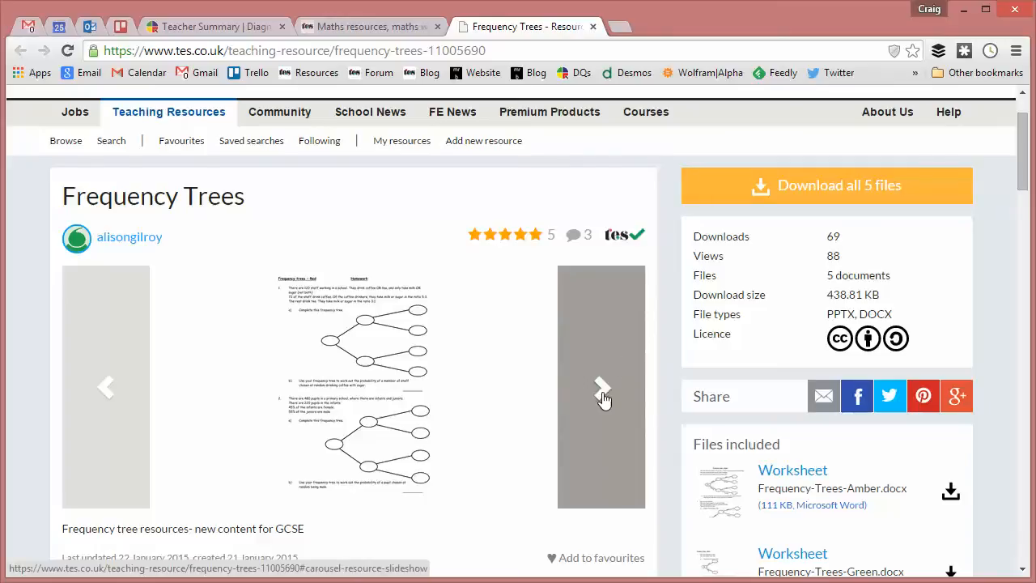
click(602, 385)
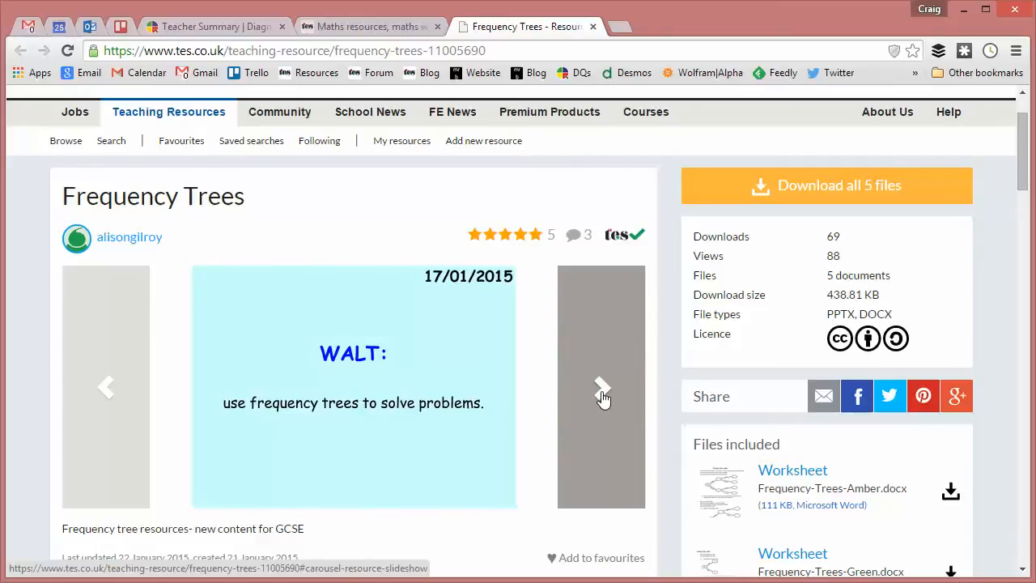
click(602, 386)
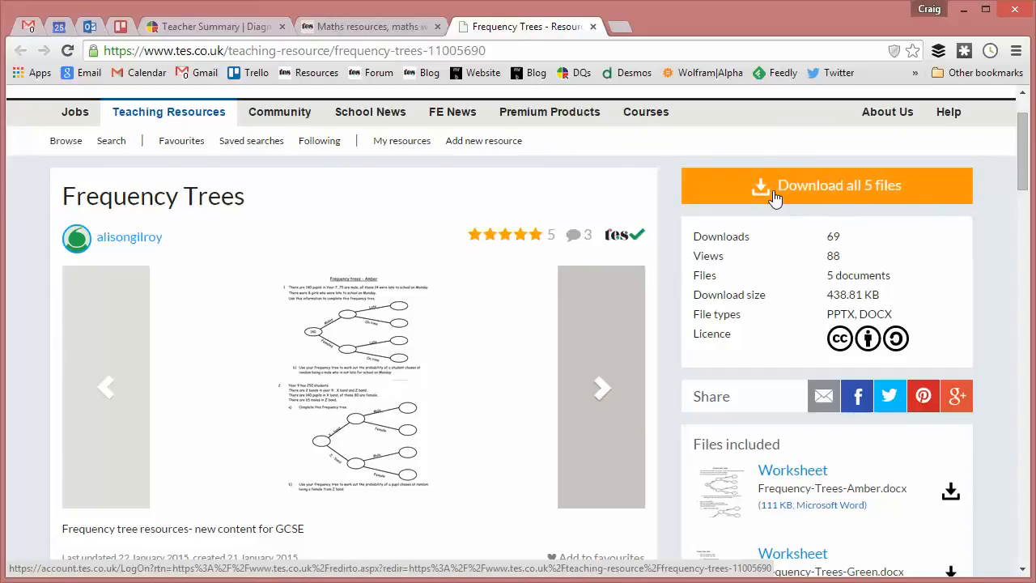
Step: Download all five resource files and show the 30-student coffee frequency tree slide in PowerPoint
click(602, 386)
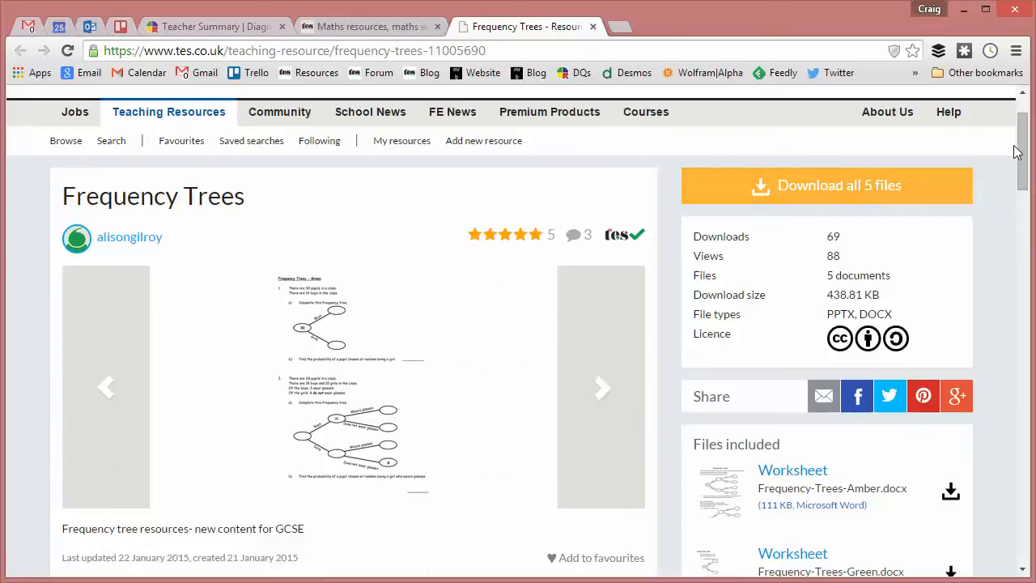
scroll(down, 3)
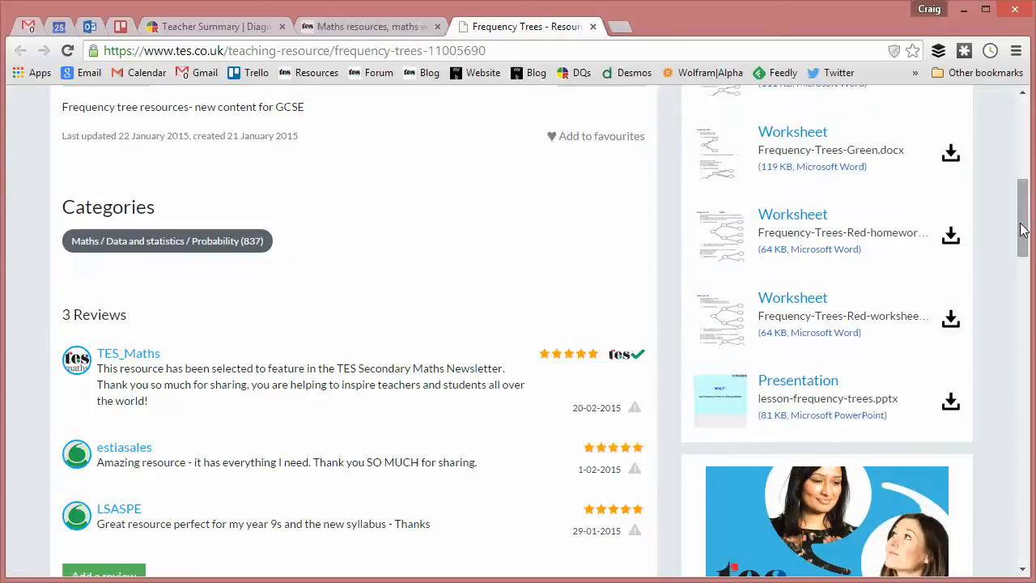
scroll(up, 3)
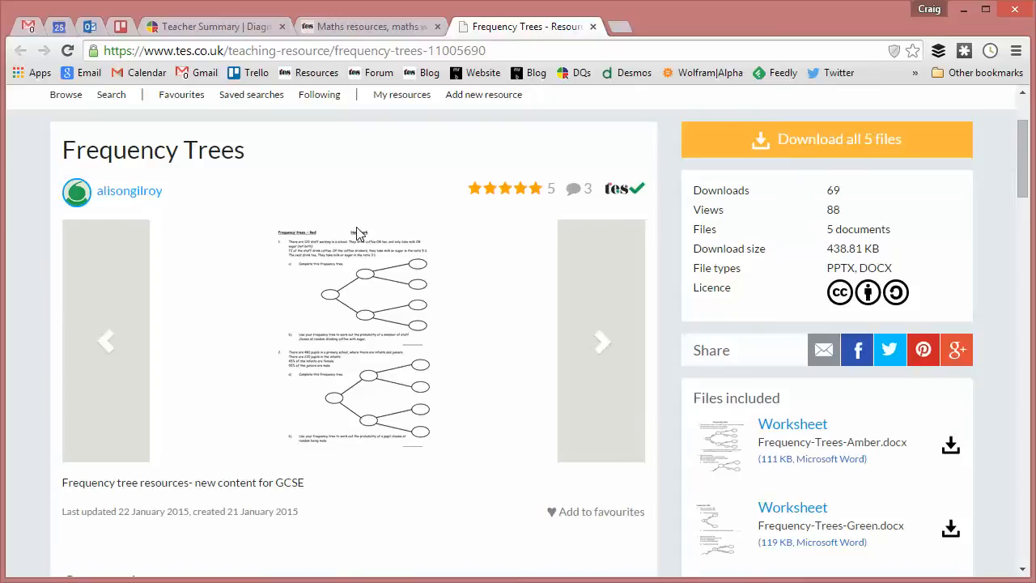
mouse_move(281, 251)
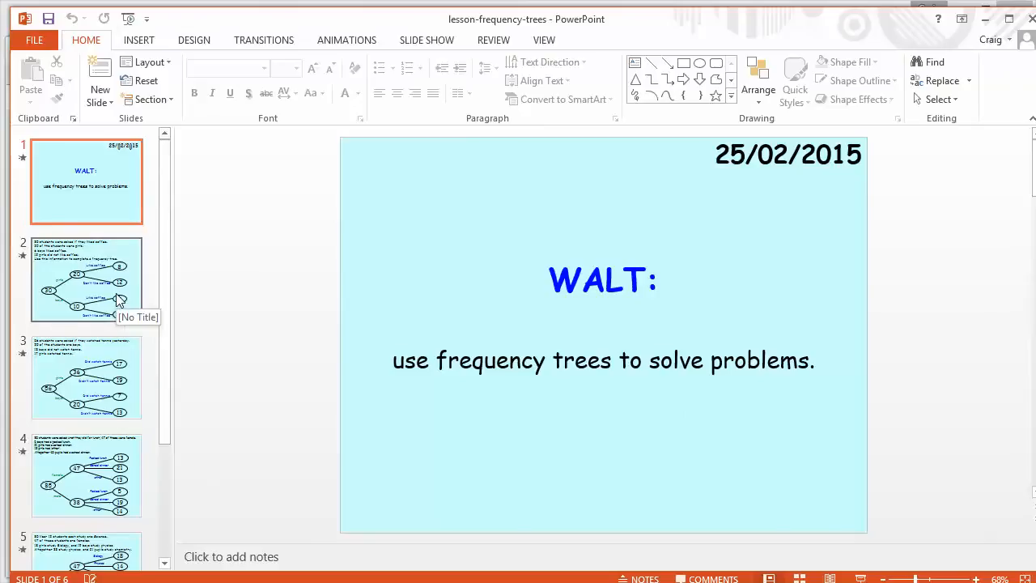
click(88, 279)
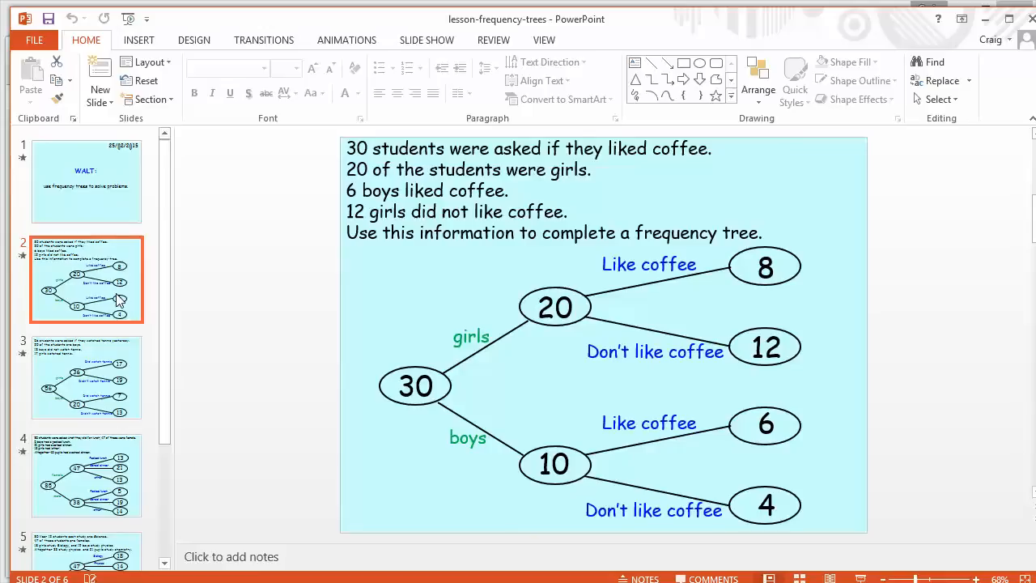
Step: View the 56-student tennis tree slide, then the 80-student Year 12 science frequency tree
click(86, 375)
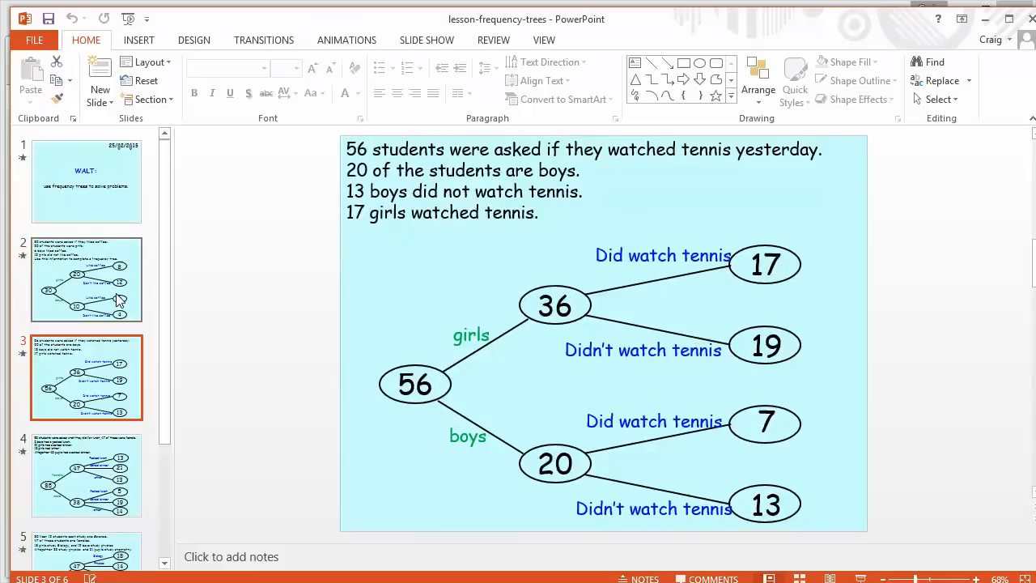
click(86, 476)
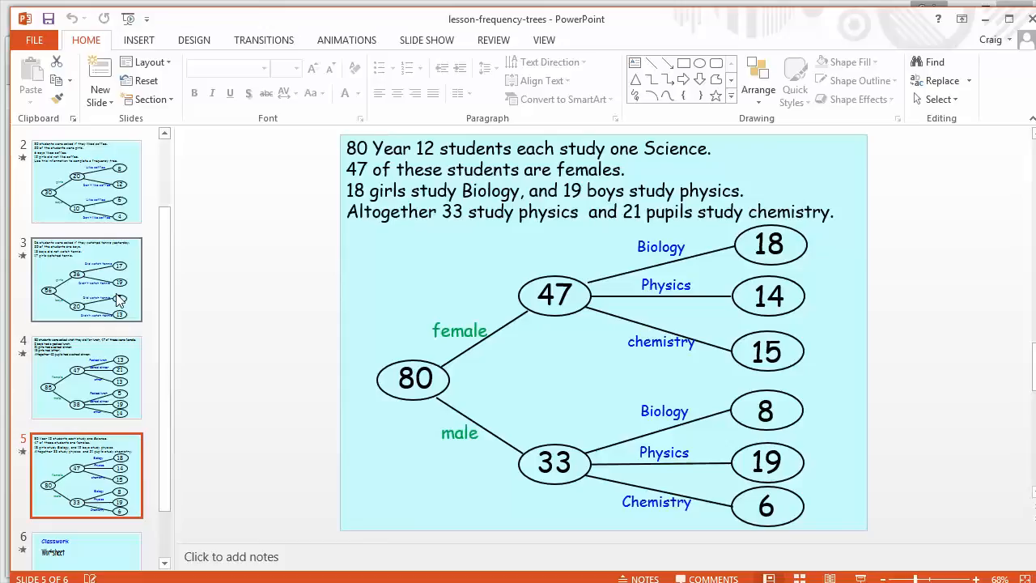
mouse_move(112, 278)
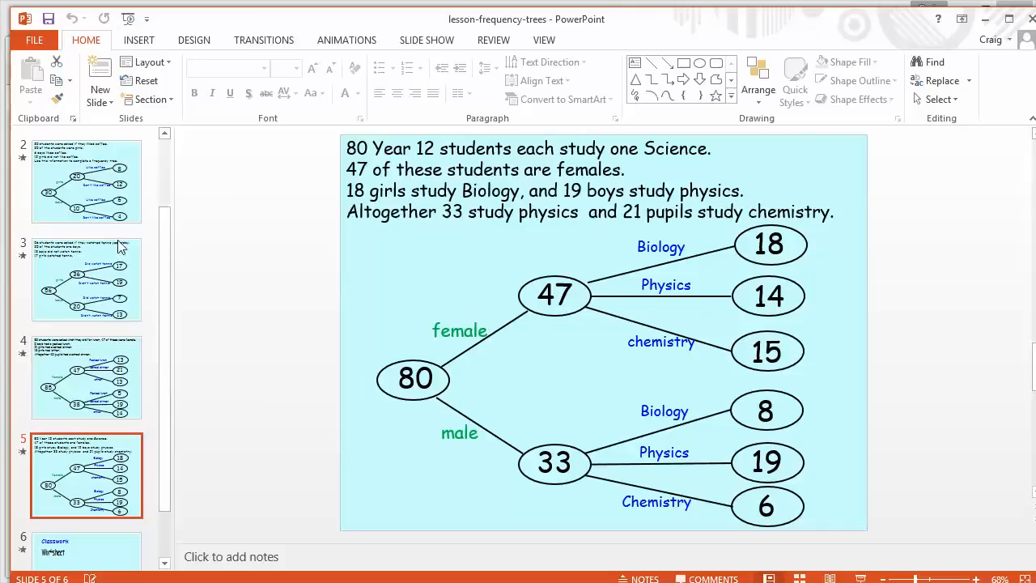
mouse_move(333, 458)
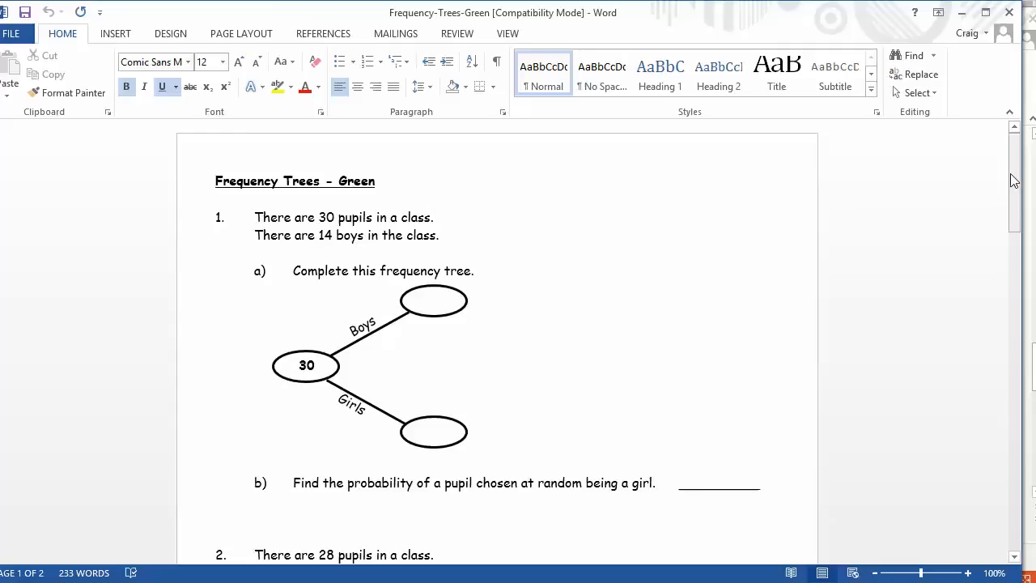
Step: Scroll through the Green worksheet's 30- and 28-pupil questions to the Amber 140-pupil question
scroll(down, 3)
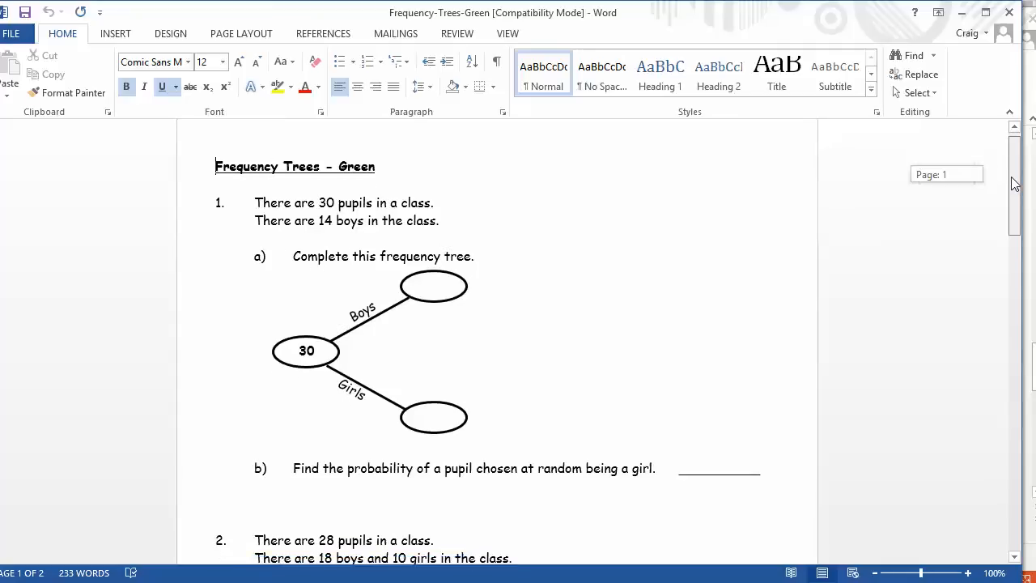
scroll(down, 3)
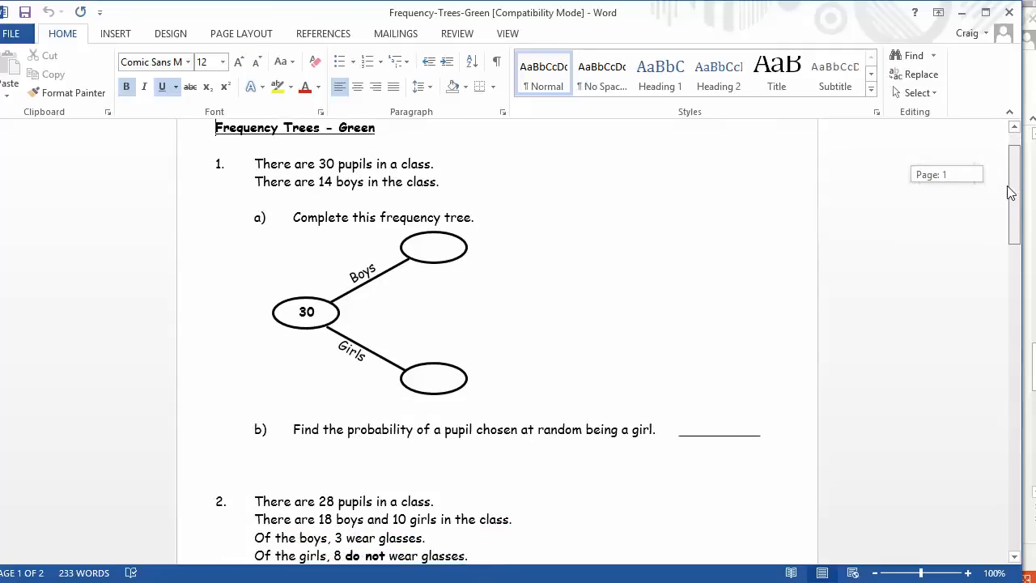
scroll(down, 3)
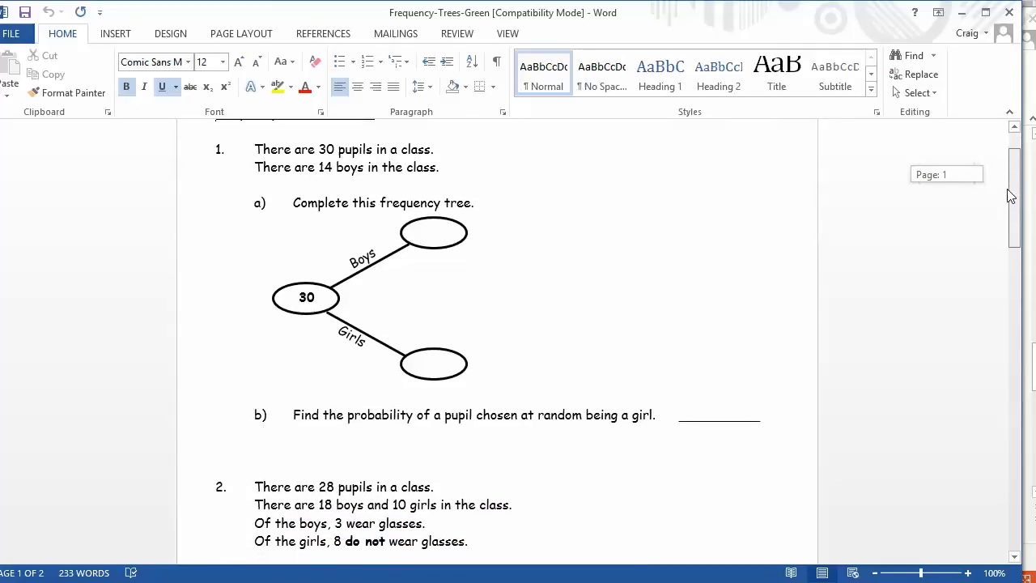
scroll(down, 3)
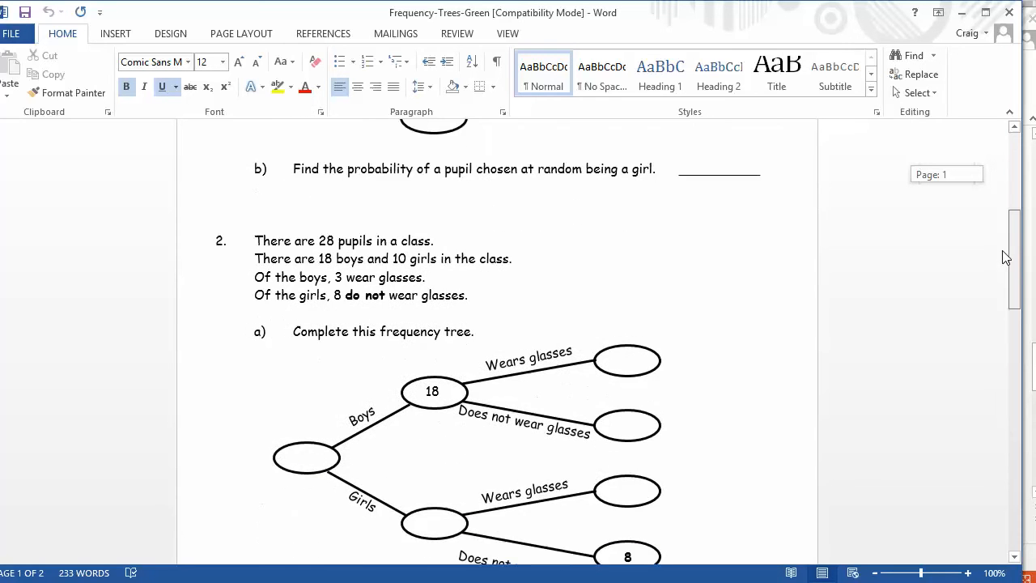
scroll(down, 3)
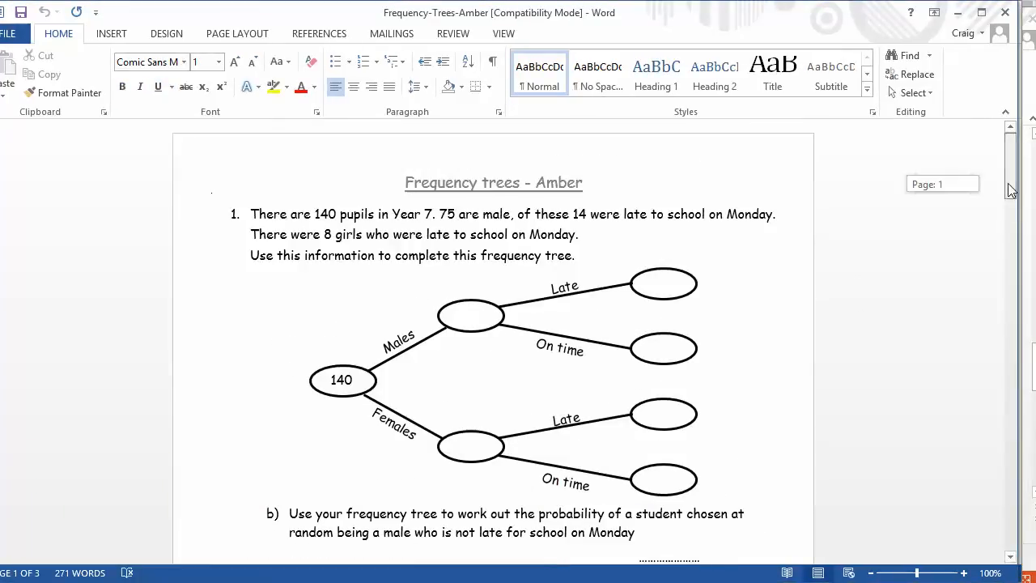
Step: Scroll through the Amber worksheet's Year 9, swimming-club and driving-test questions to the Red worksheet
scroll(down, 3)
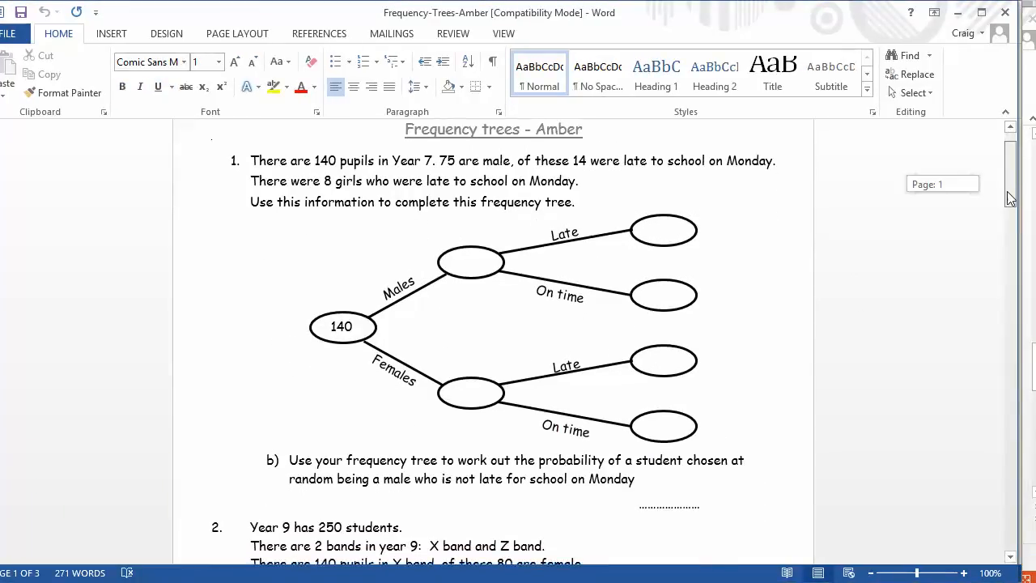
scroll(down, 3)
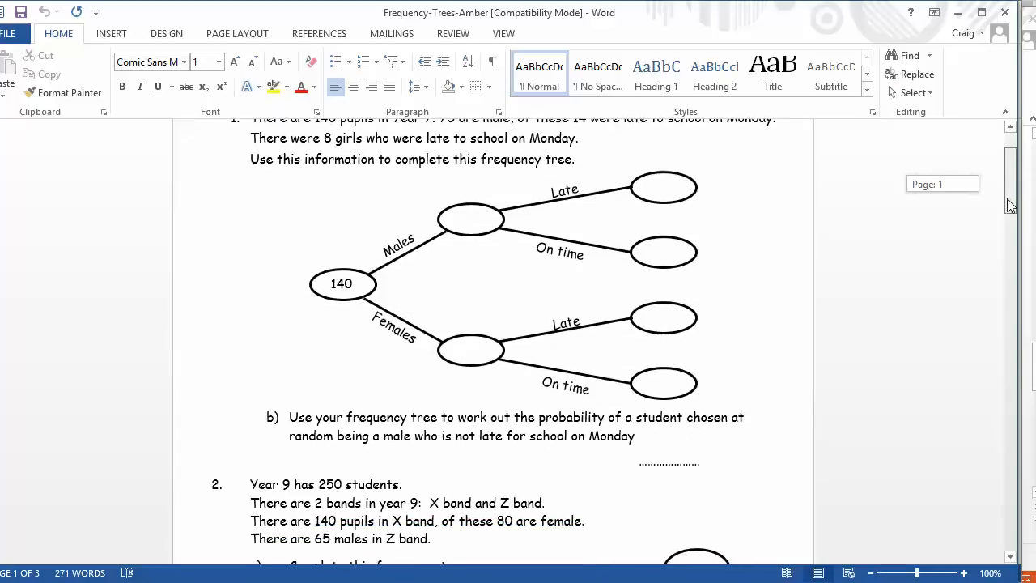
scroll(down, 3)
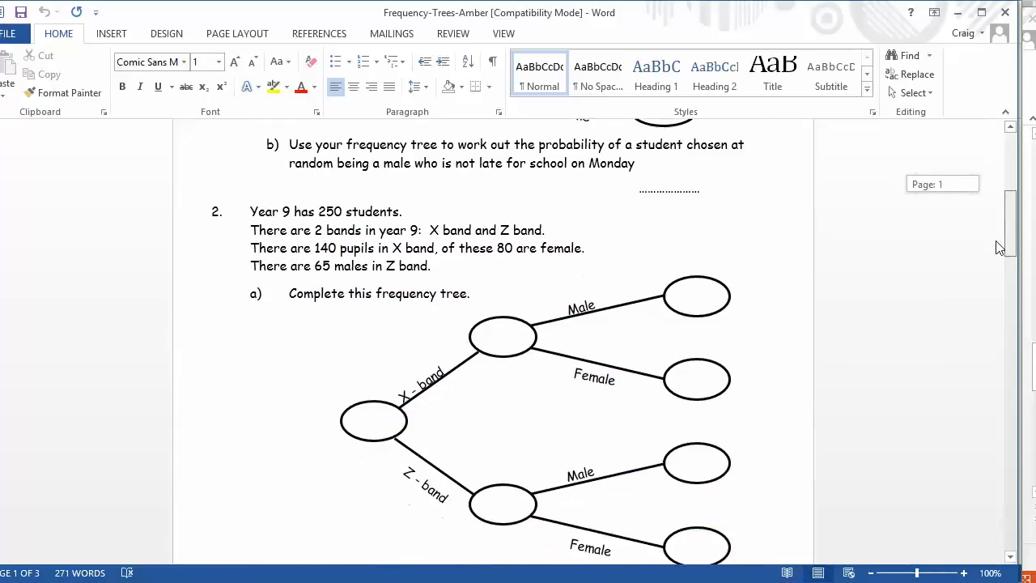
scroll(down, 3)
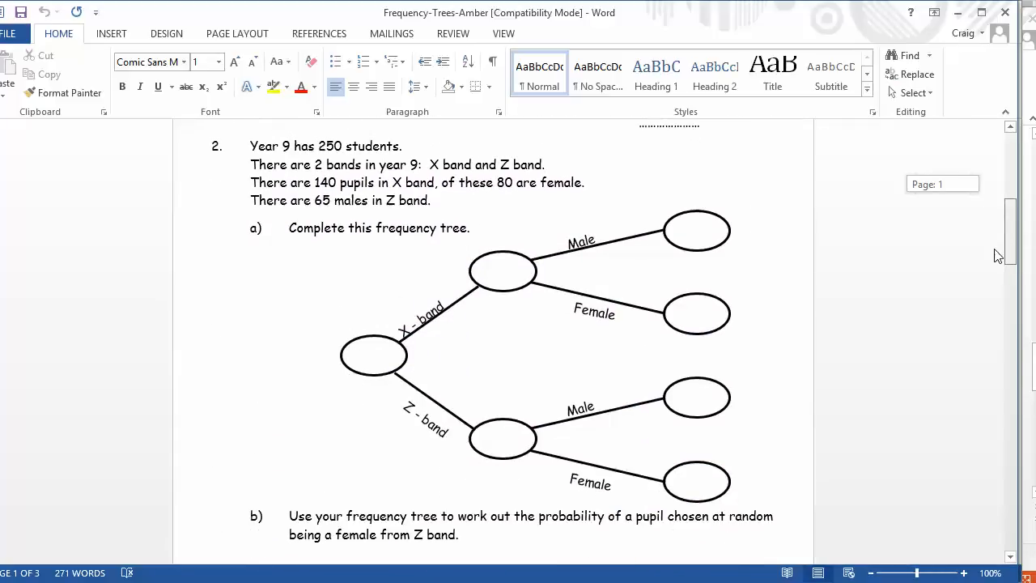
scroll(down, 3)
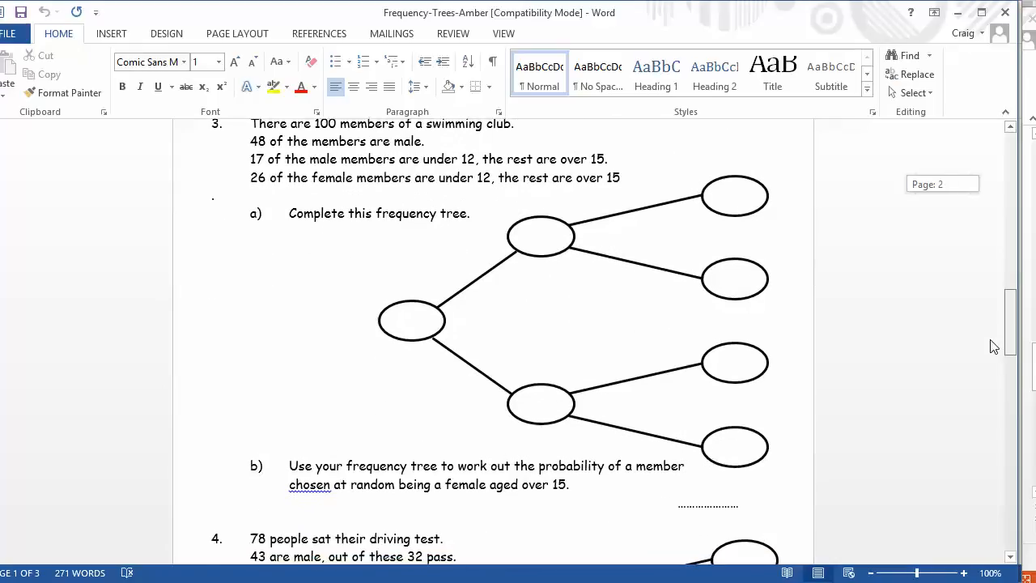
scroll(down, 3)
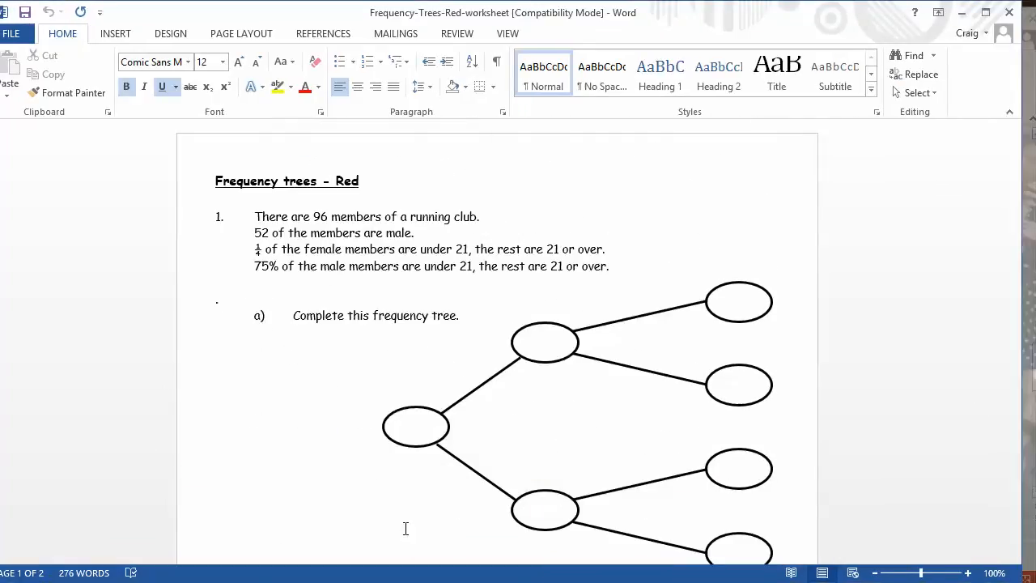
Step: Scroll through the Red worksheet's running-club, badminton-club and 73-person questions to the blank tree space
scroll(down, 3)
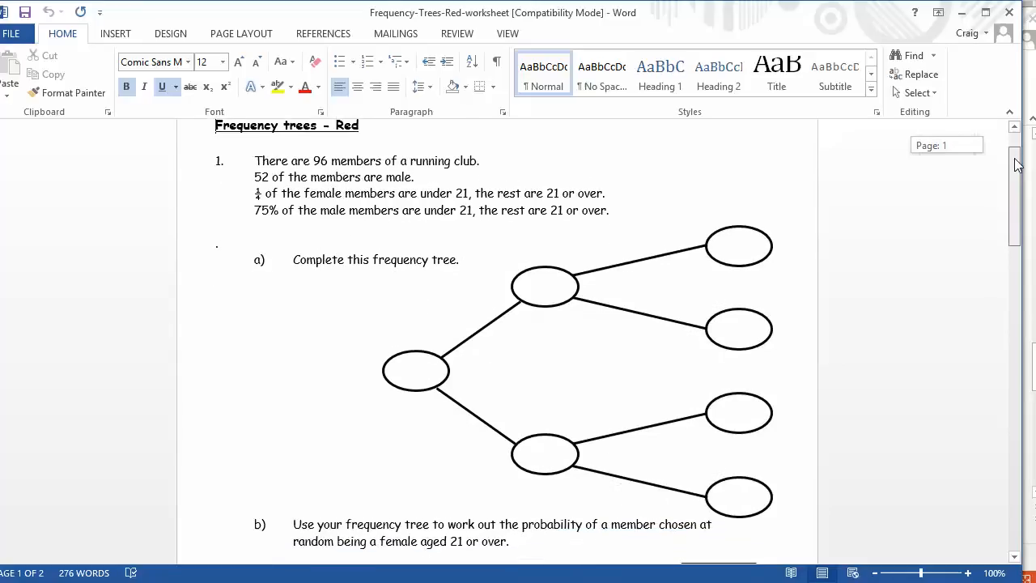
scroll(down, 3)
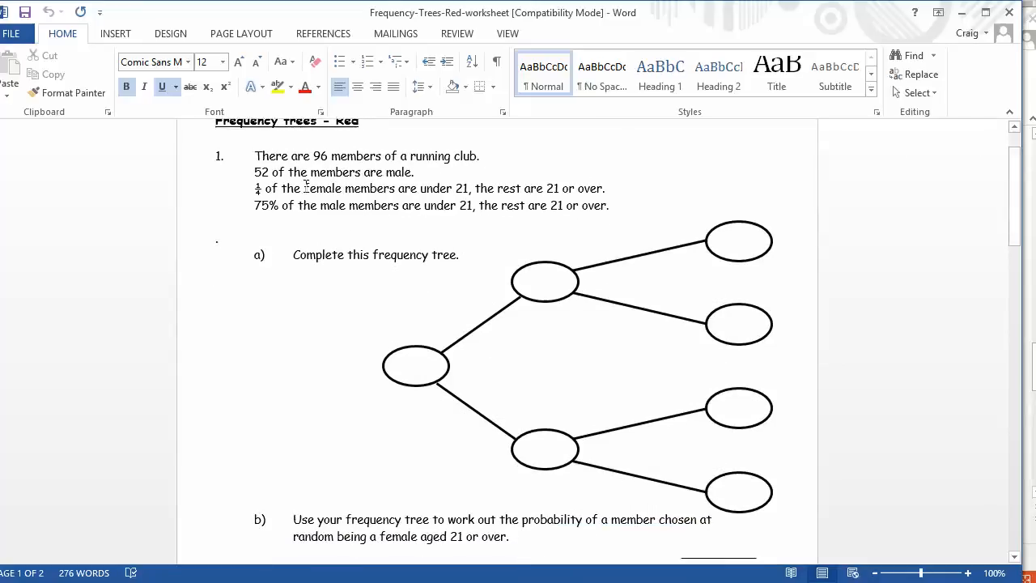
scroll(down, 3)
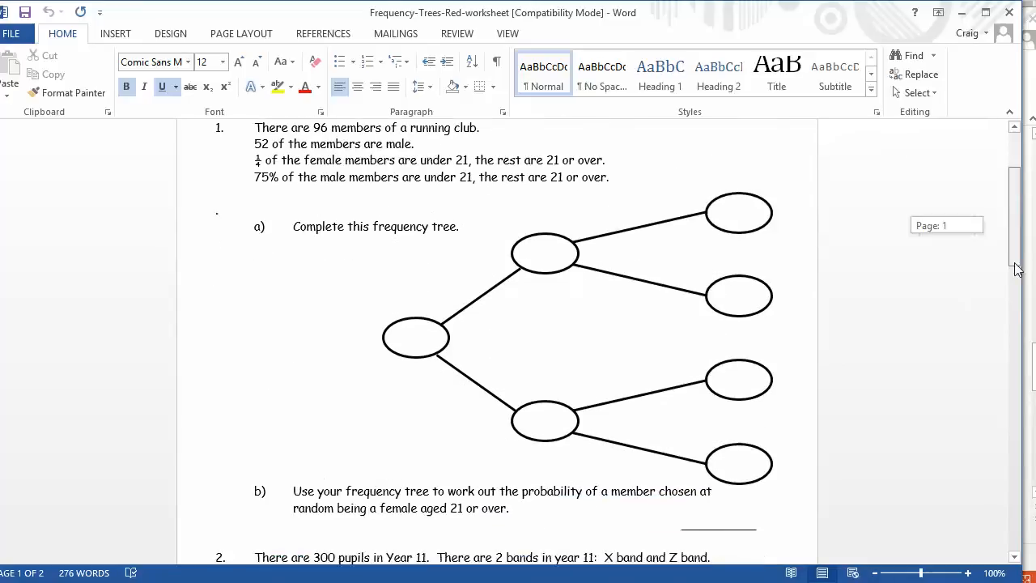
scroll(down, 3)
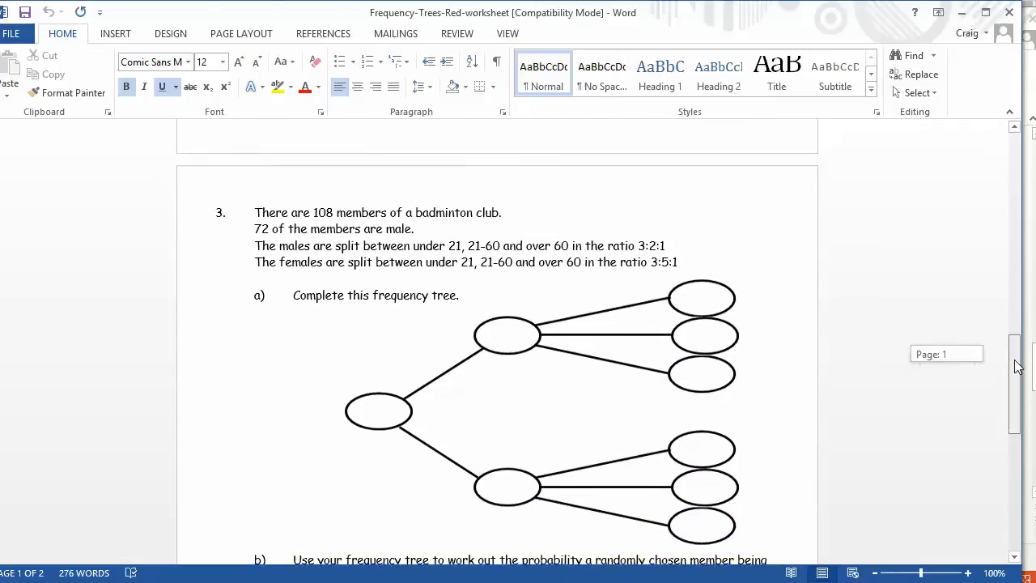
scroll(down, 3)
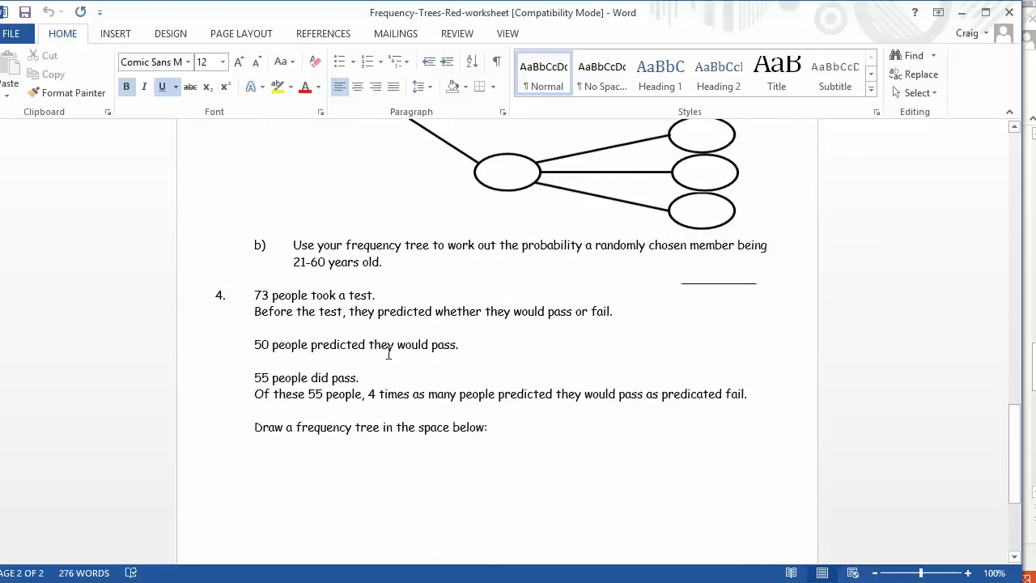
mouse_move(348, 411)
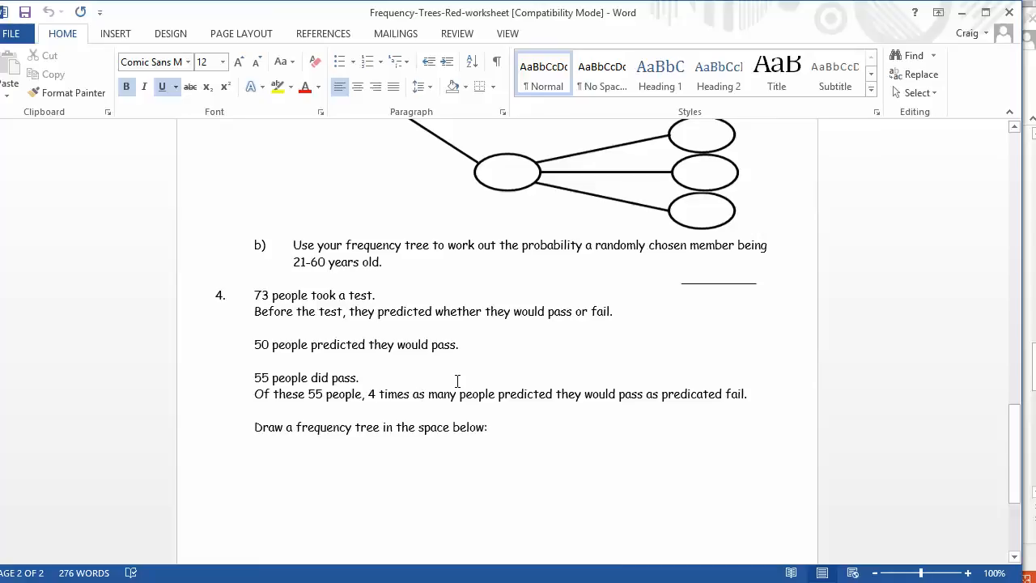
scroll(down, 3)
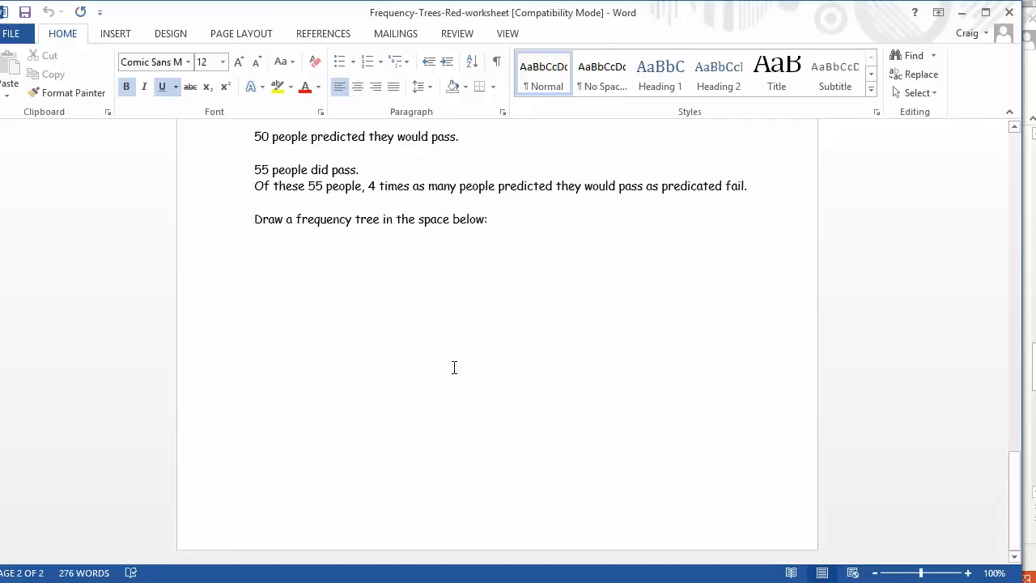